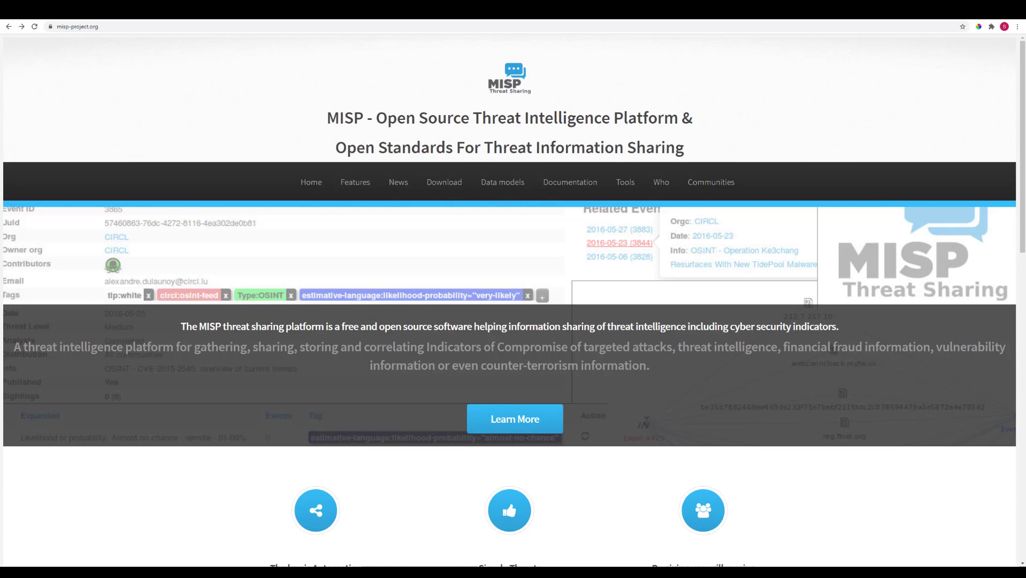
Open the MISP Download page and browse the virtual image, Docker and AutoMISP install options.
{"action": "scroll", "scroll_direction": "down", "scroll_amount": 3}
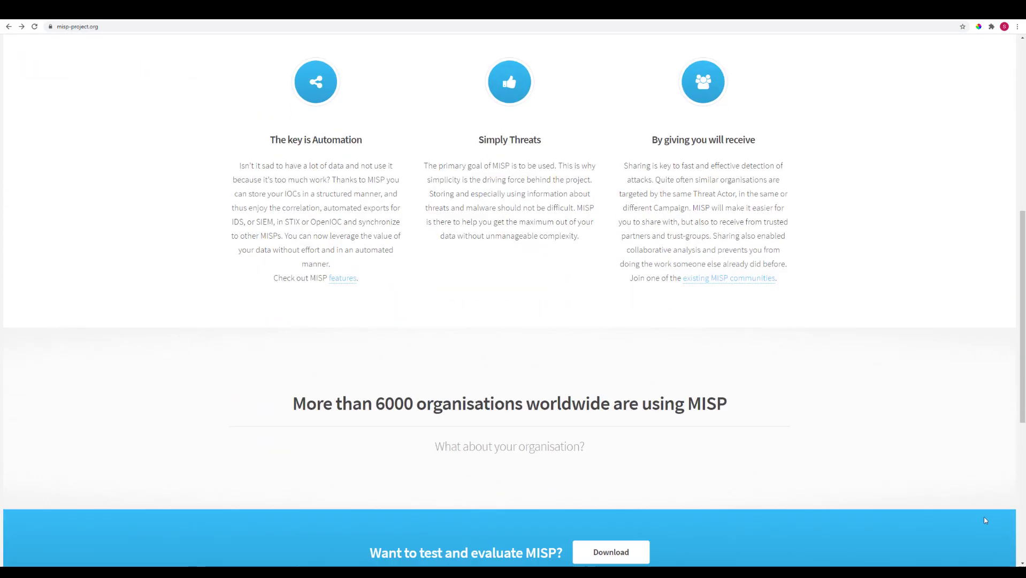
{"action": "left_click", "coordinate": [609, 552]}
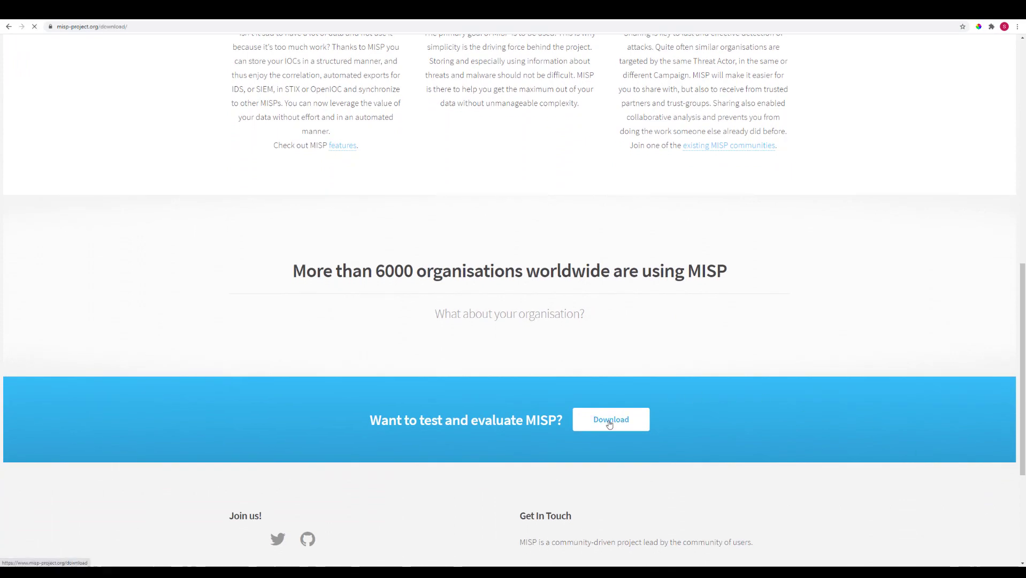
{"action": "left_click", "coordinate": [609, 419]}
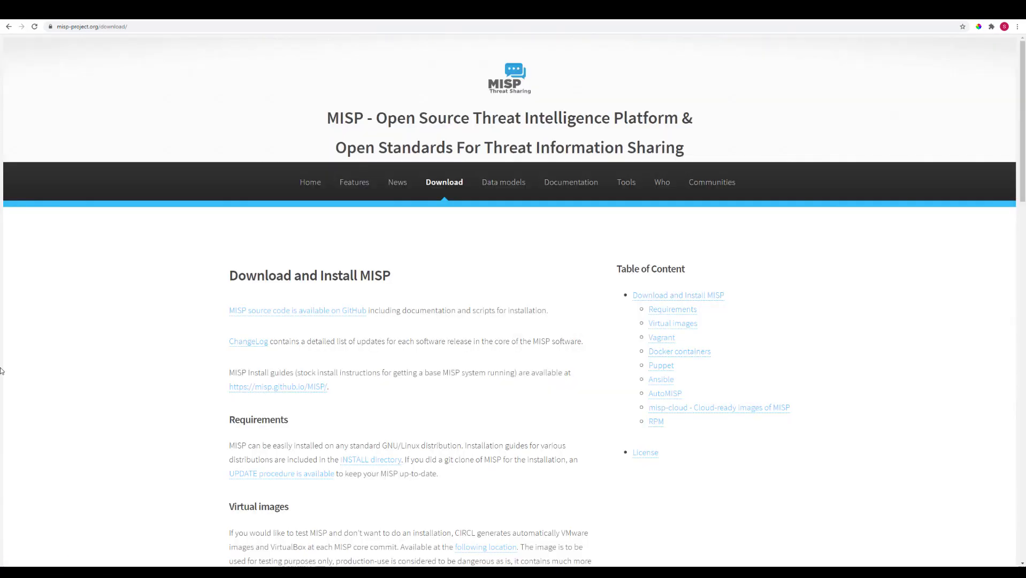
{"action": "scroll", "scroll_direction": "down", "scroll_amount": 3}
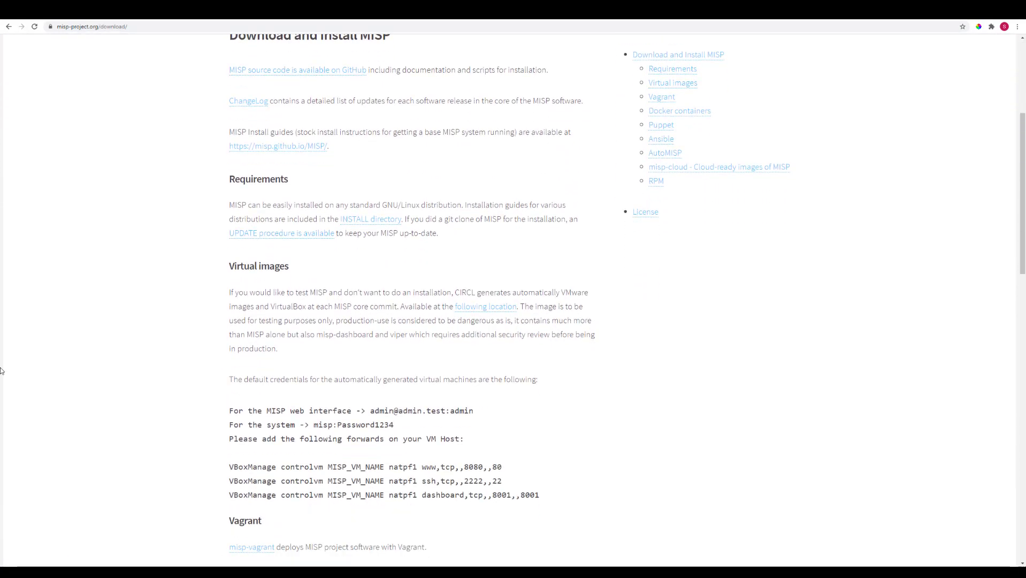
{"action": "scroll", "scroll_direction": "down", "scroll_amount": 3}
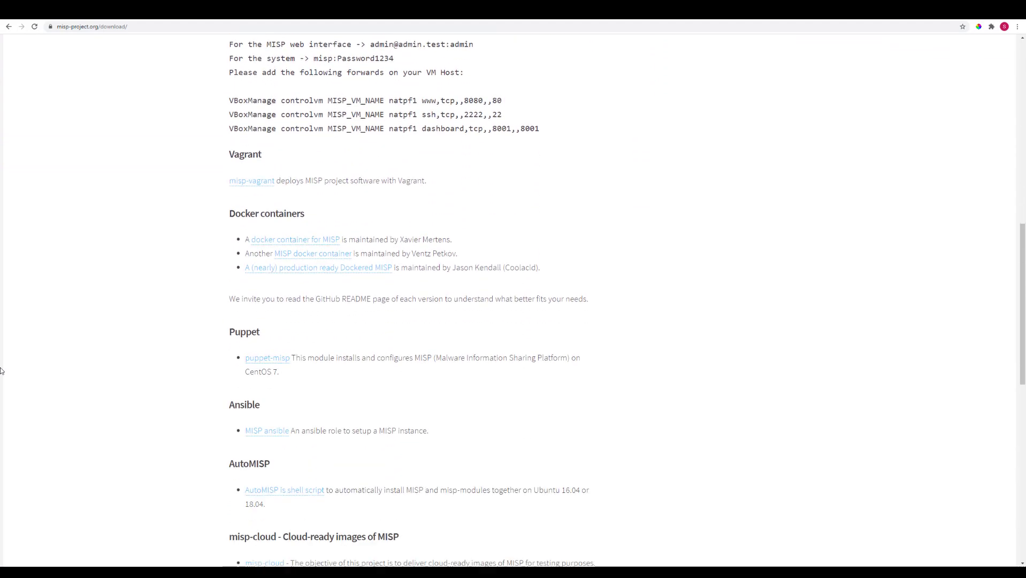
{"action": "scroll", "scroll_direction": "down", "scroll_amount": 3}
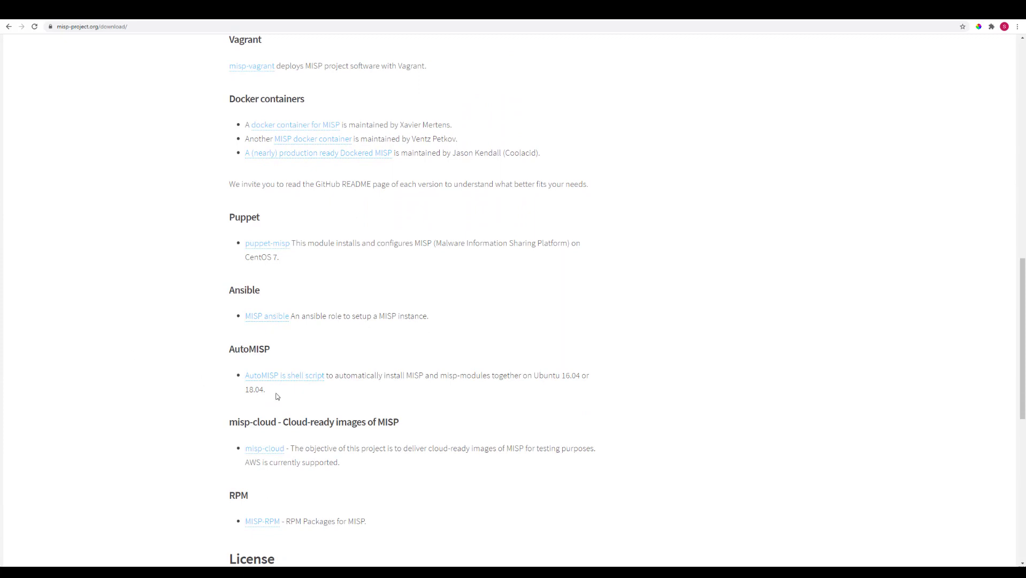
{"action": "mouse_move", "coordinate": [199, 374]}
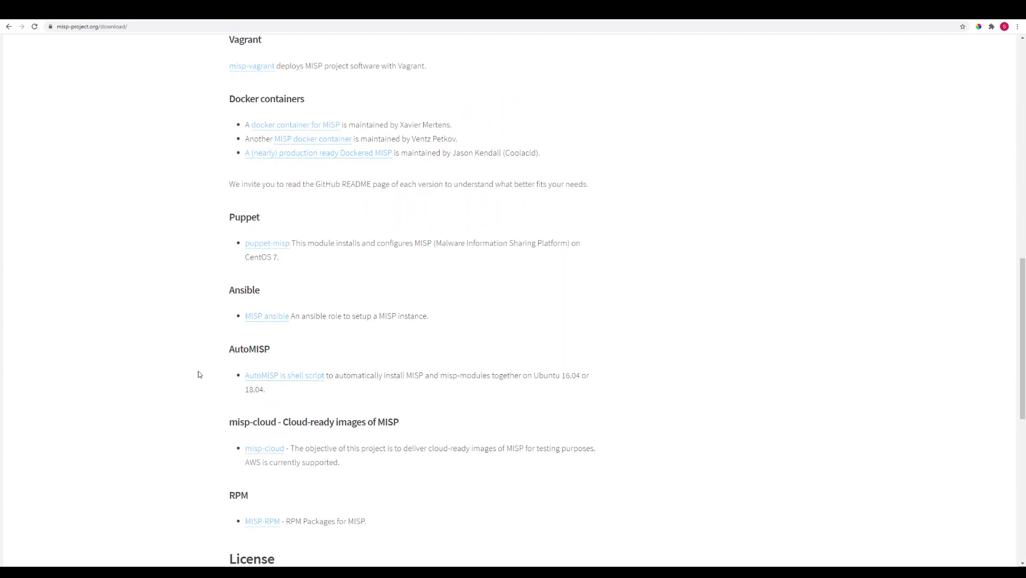
{"action": "mouse_move", "coordinate": [2, 400]}
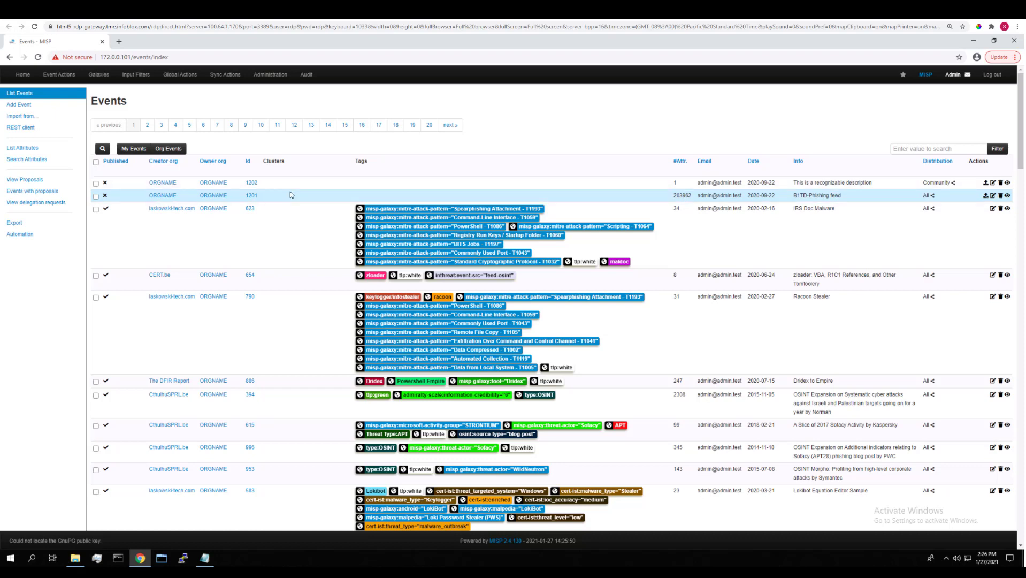
List the feeds under Sync Actions and start editing the B1TD-Phishing feed.
{"action": "left_click", "coordinate": [225, 74]}
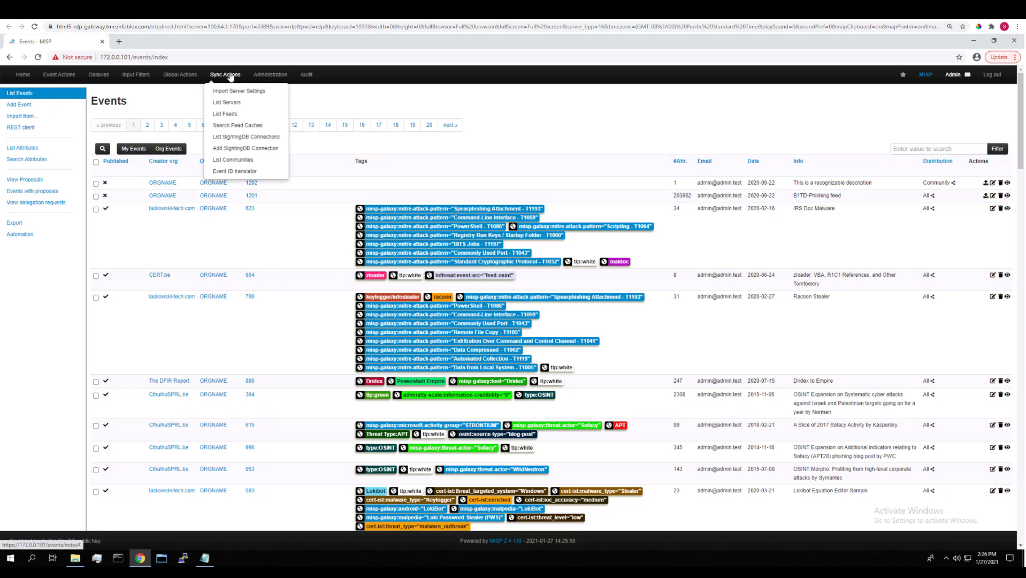
{"action": "mouse_move", "coordinate": [225, 113]}
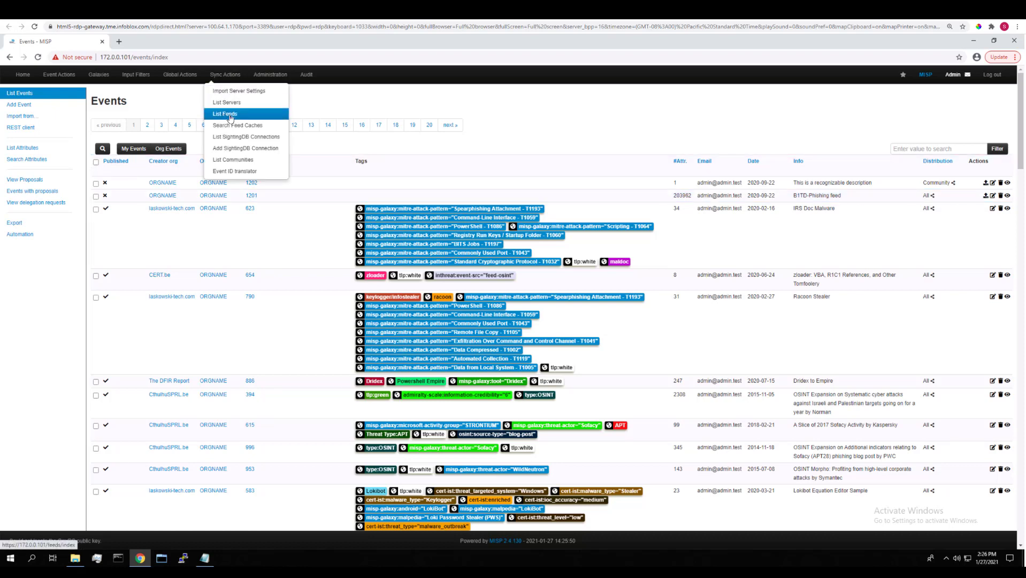
{"action": "left_click", "coordinate": [226, 114]}
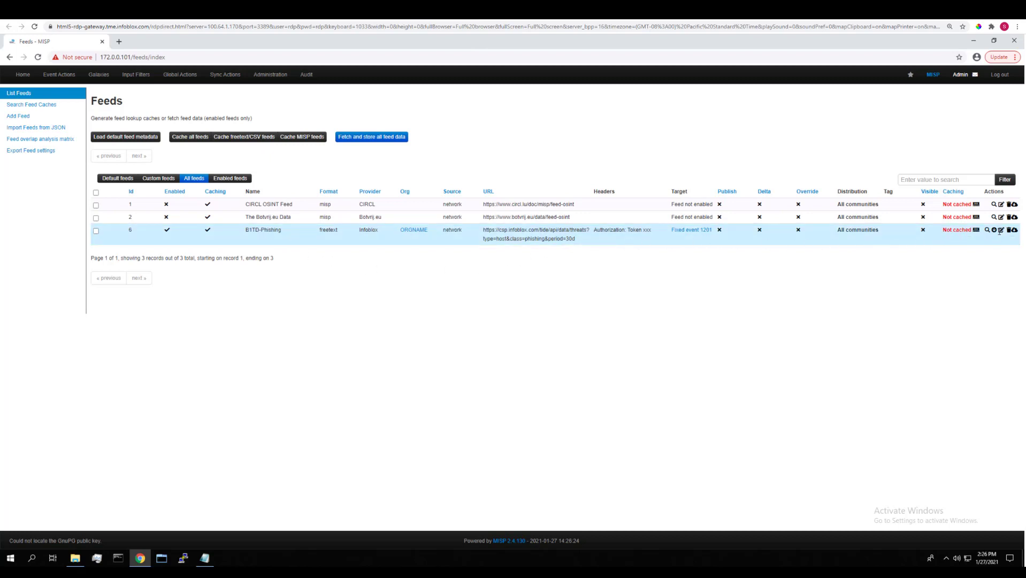
{"action": "left_click", "coordinate": [1000, 229]}
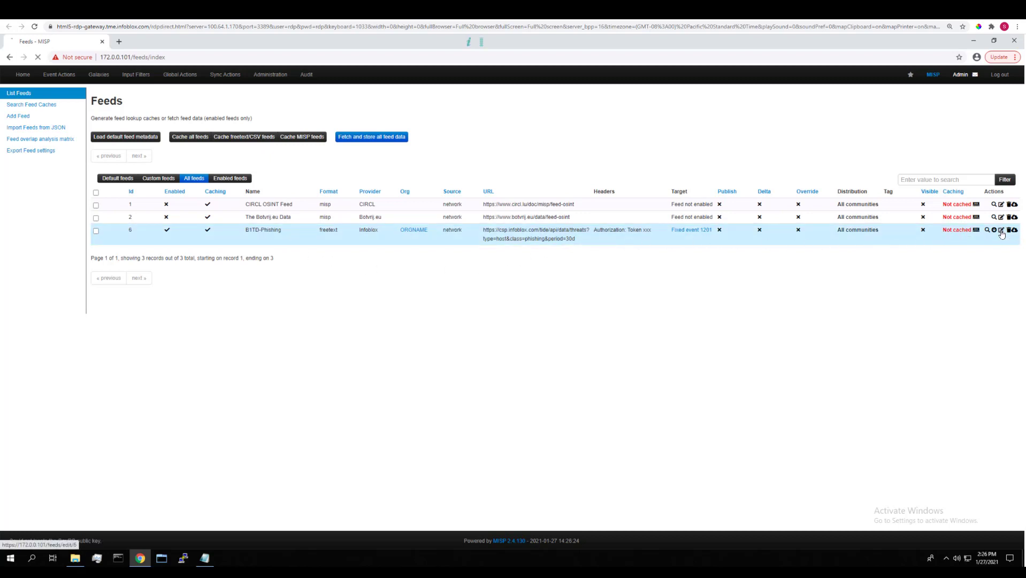
Inspect the B1TD-Phishing feed's Infoblox URL, headers and target event 1201 field.
{"action": "left_click", "coordinate": [1001, 230]}
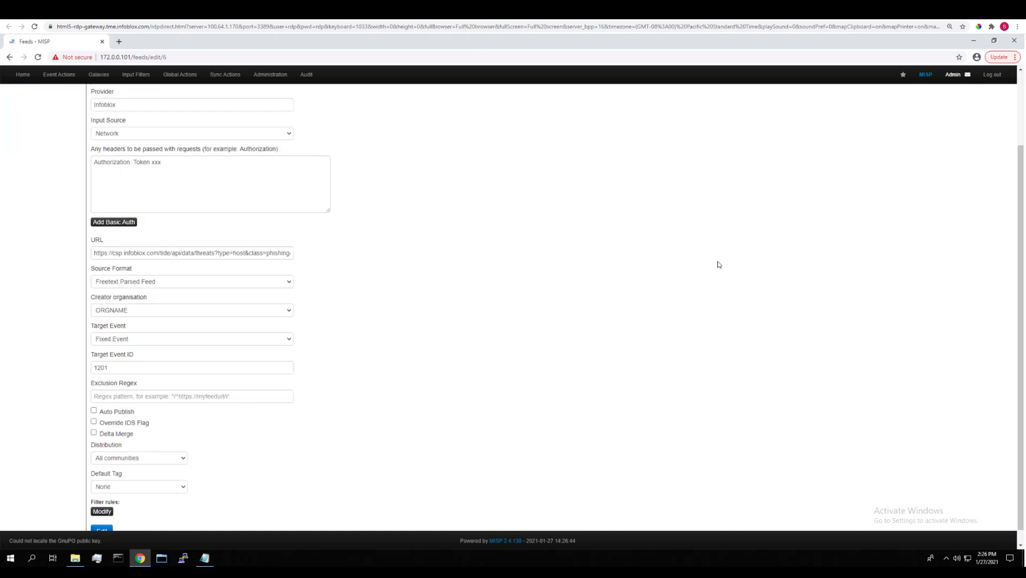
{"action": "scroll", "scroll_direction": "down", "scroll_amount": 3}
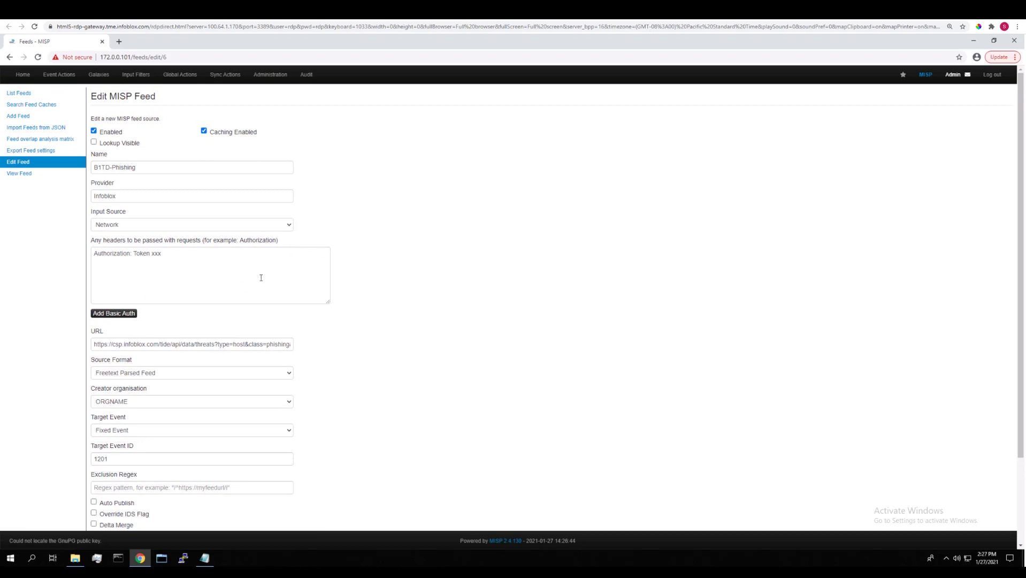
{"action": "mouse_move", "coordinate": [458, 334]}
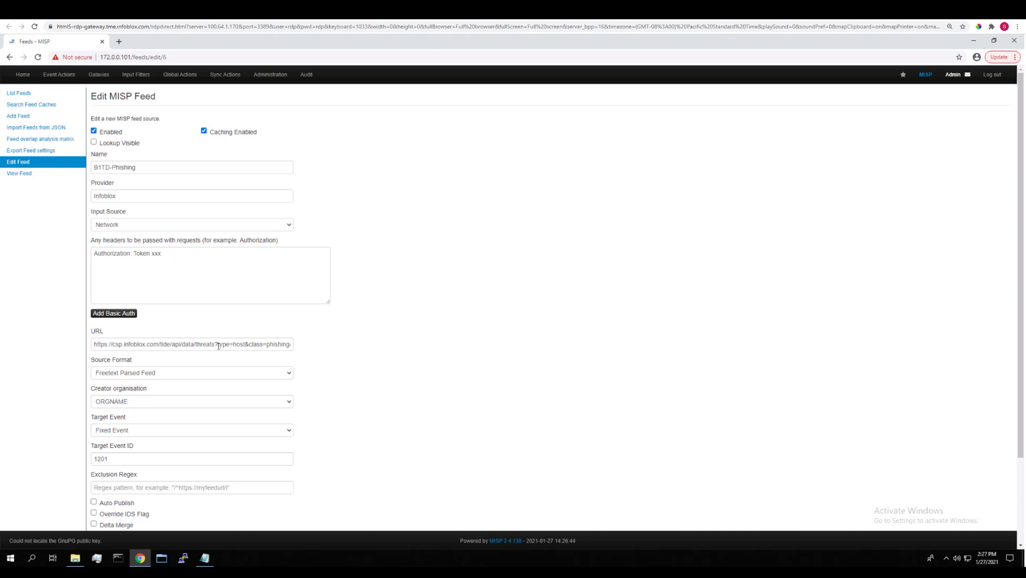
{"action": "mouse_move", "coordinate": [332, 354]}
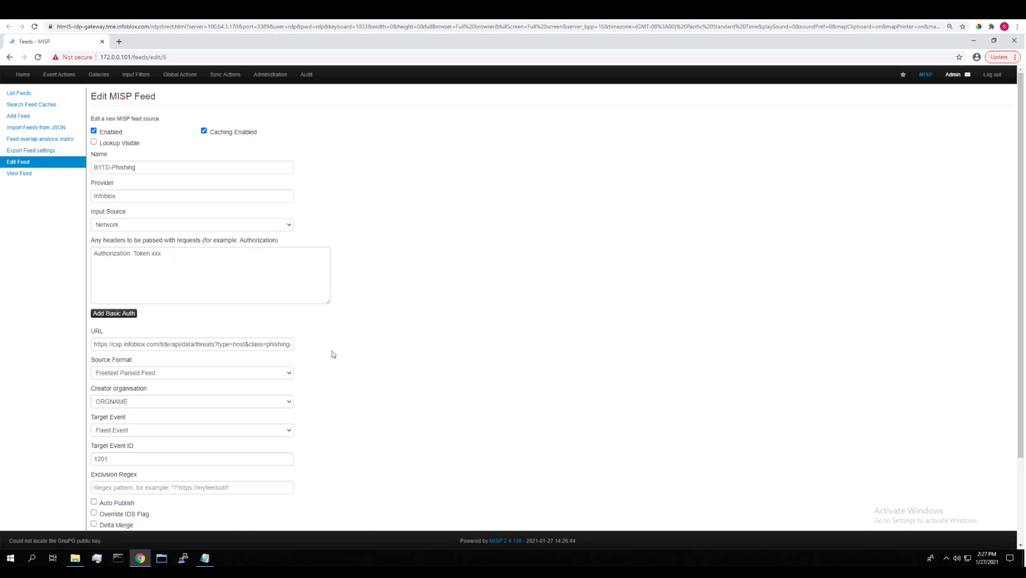
{"action": "left_click", "coordinate": [228, 343]}
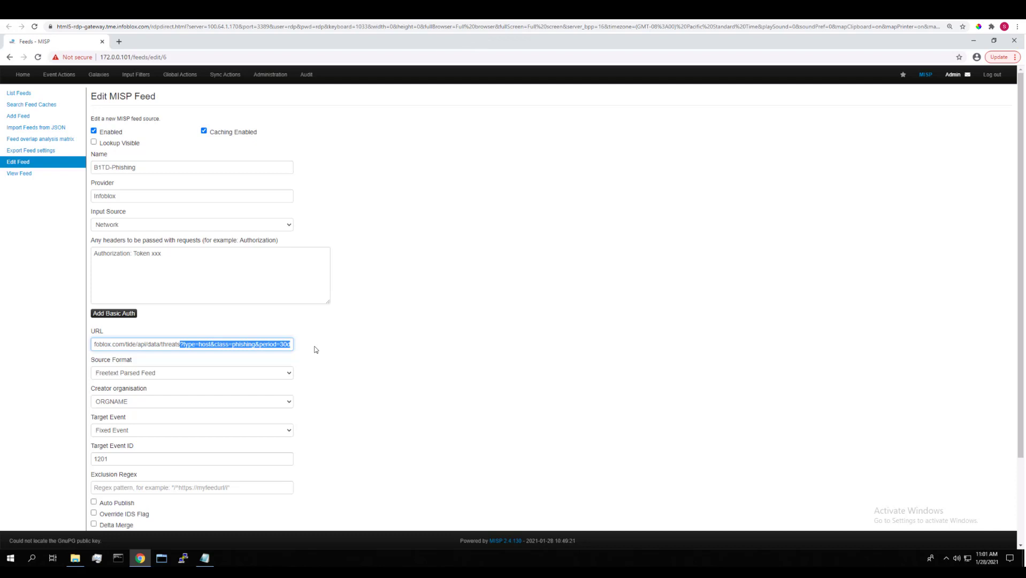
Go to Event Actions > List Events to show feed event 1201.
{"action": "left_click", "coordinate": [59, 74]}
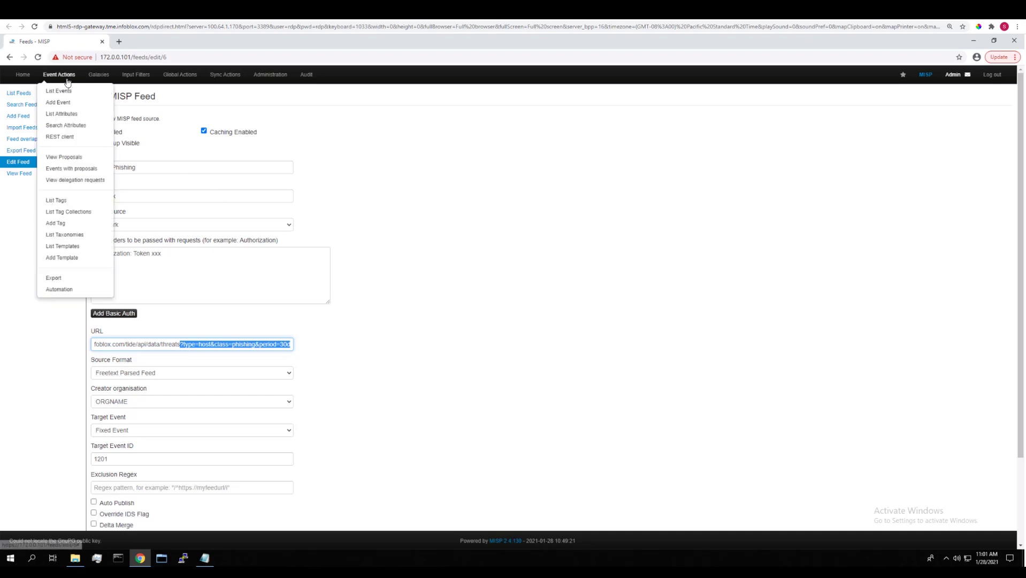
{"action": "left_click", "coordinate": [59, 91]}
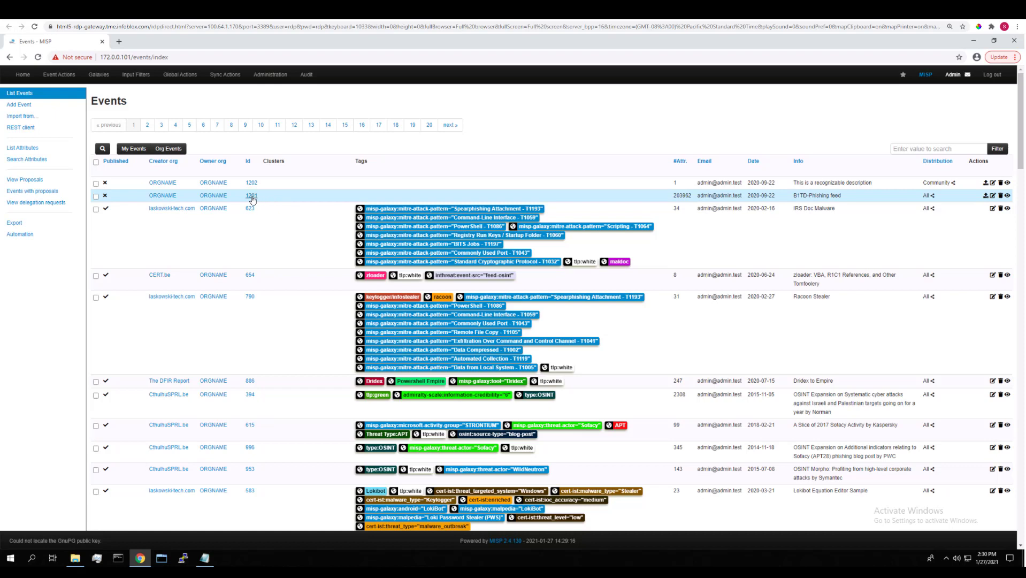
{"action": "left_click", "coordinate": [251, 196]}
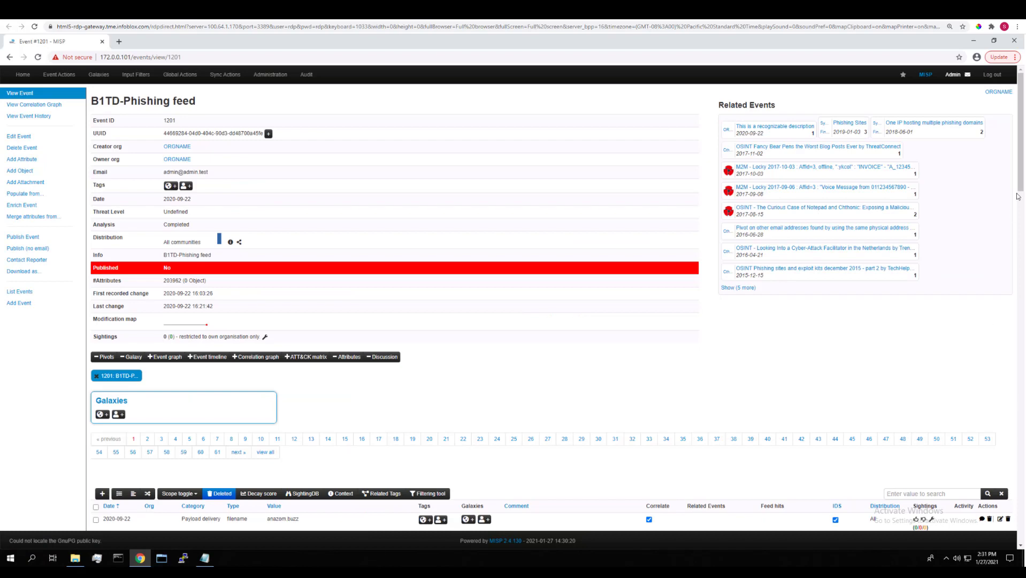
{"action": "scroll", "scroll_direction": "down", "scroll_amount": 3}
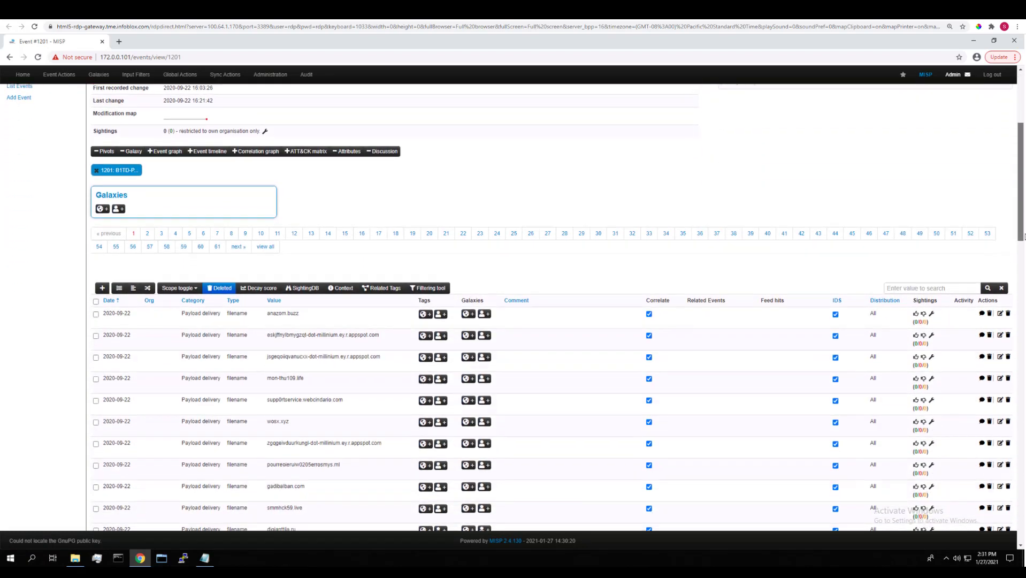
{"action": "scroll", "scroll_direction": "down", "scroll_amount": 3}
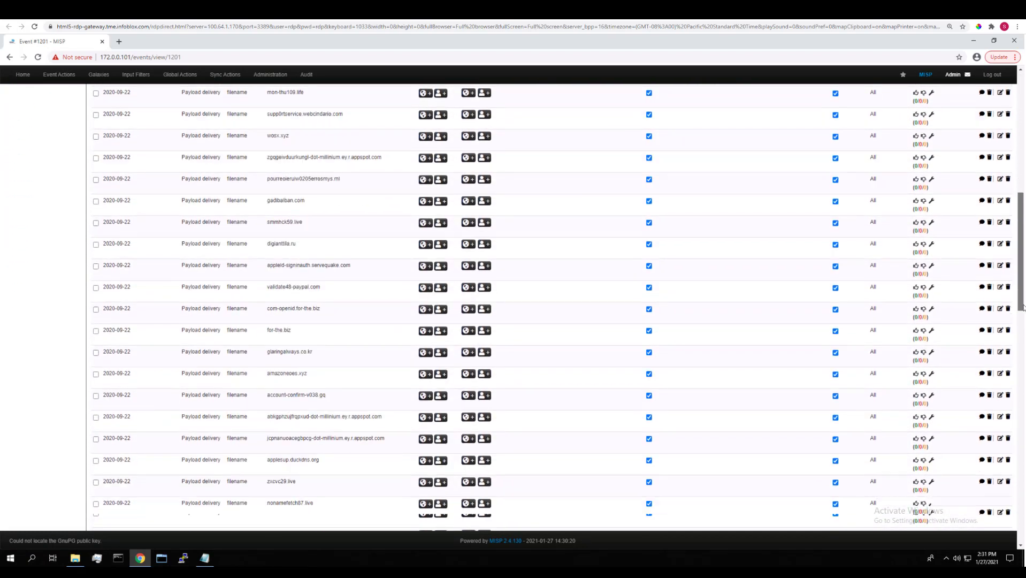
{"action": "scroll", "scroll_direction": "down", "scroll_amount": 3}
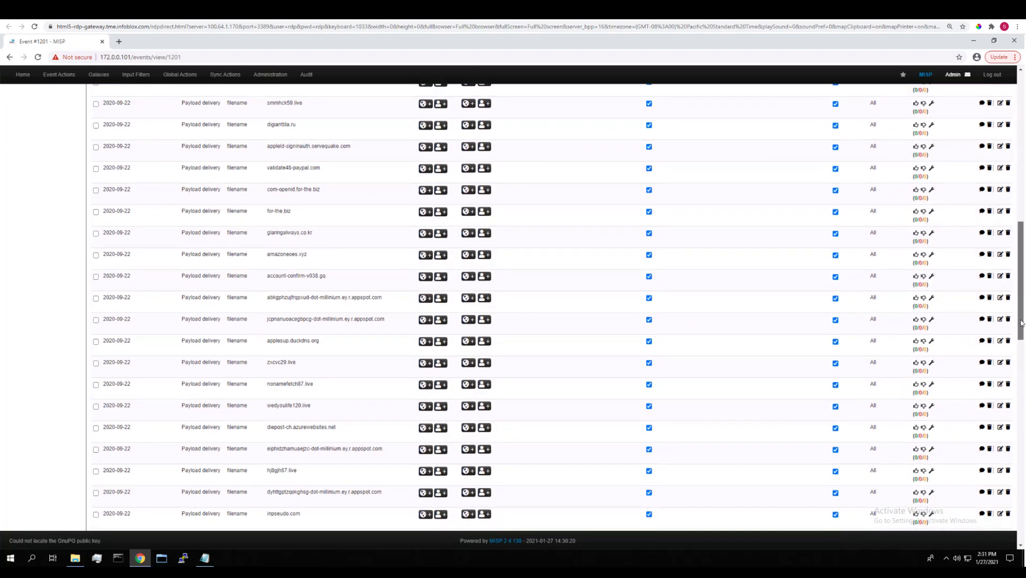
{"action": "scroll", "scroll_direction": "up", "scroll_amount": 3}
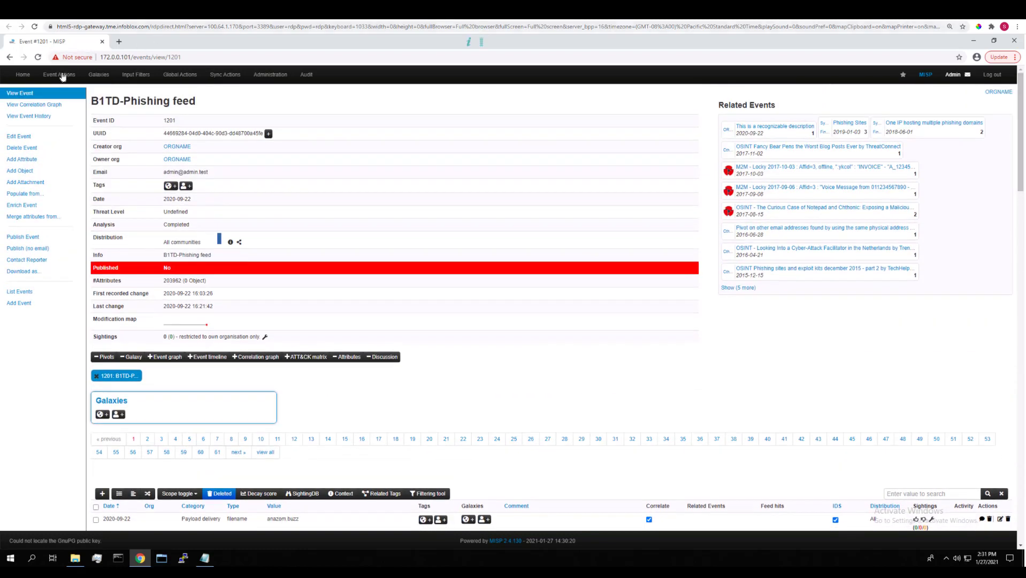
Open demo event 1202 from the events list and view its fv-powiat24.h2g.pl related event.
{"action": "left_click", "coordinate": [59, 74]}
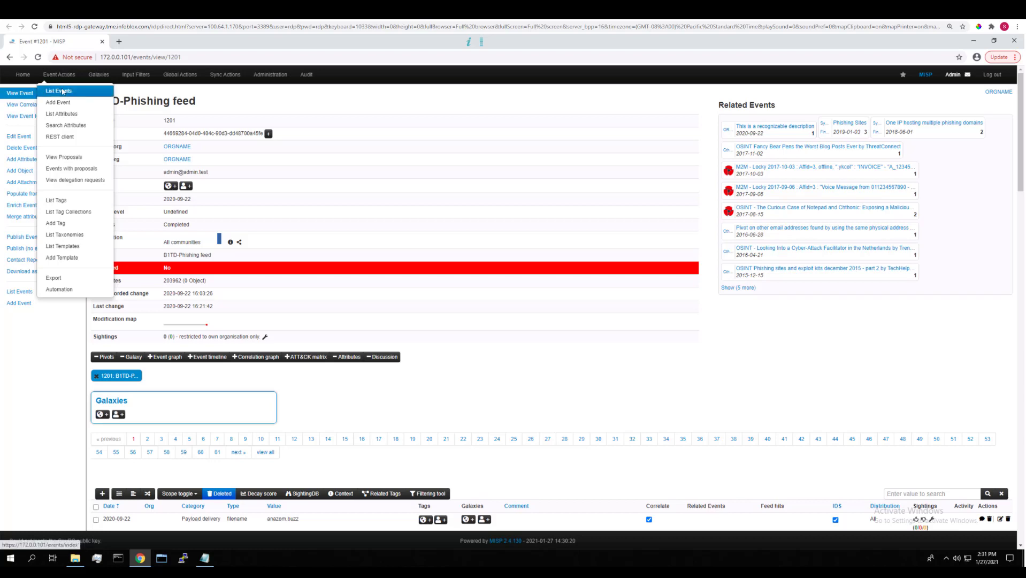
{"action": "left_click", "coordinate": [59, 91]}
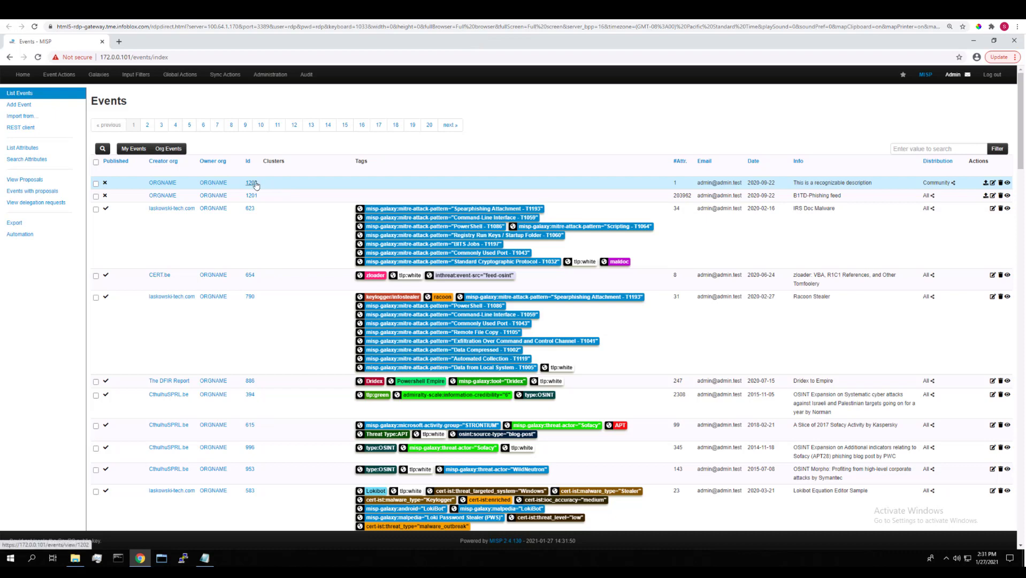
{"action": "left_click", "coordinate": [251, 183]}
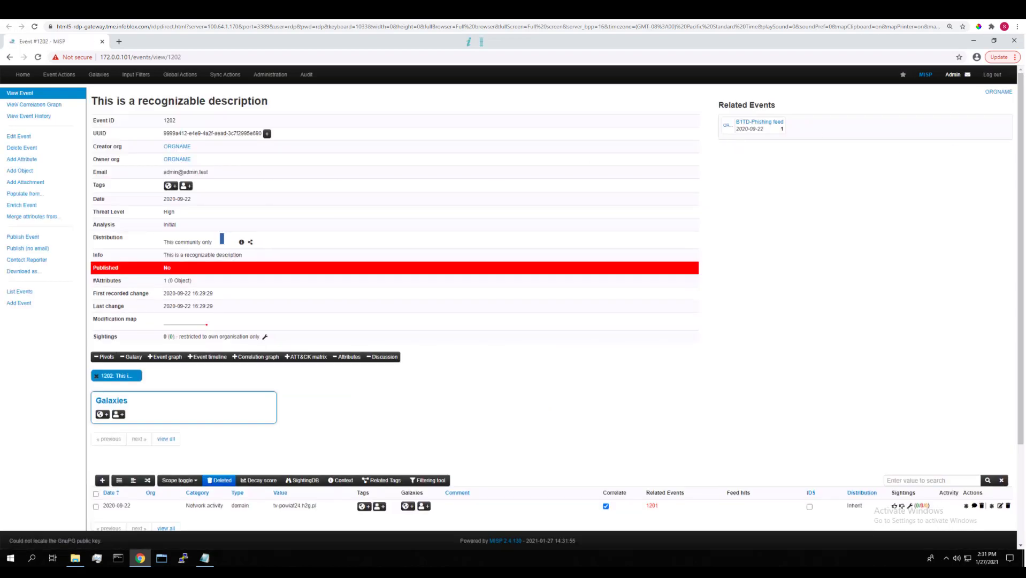
{"action": "scroll", "scroll_direction": "down", "scroll_amount": 3}
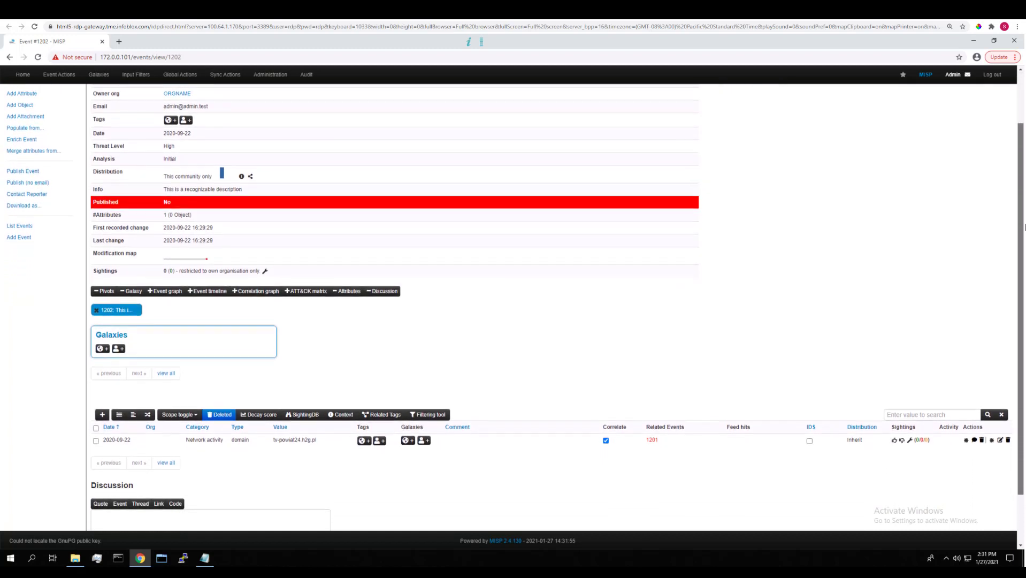
{"action": "scroll", "scroll_direction": "down", "scroll_amount": 3}
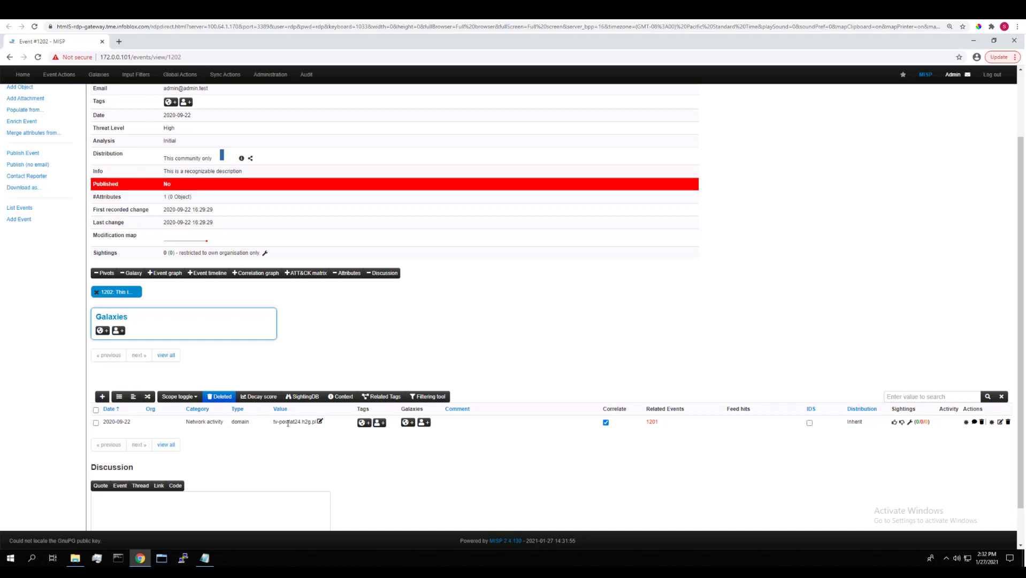
{"action": "mouse_move", "coordinate": [530, 432]}
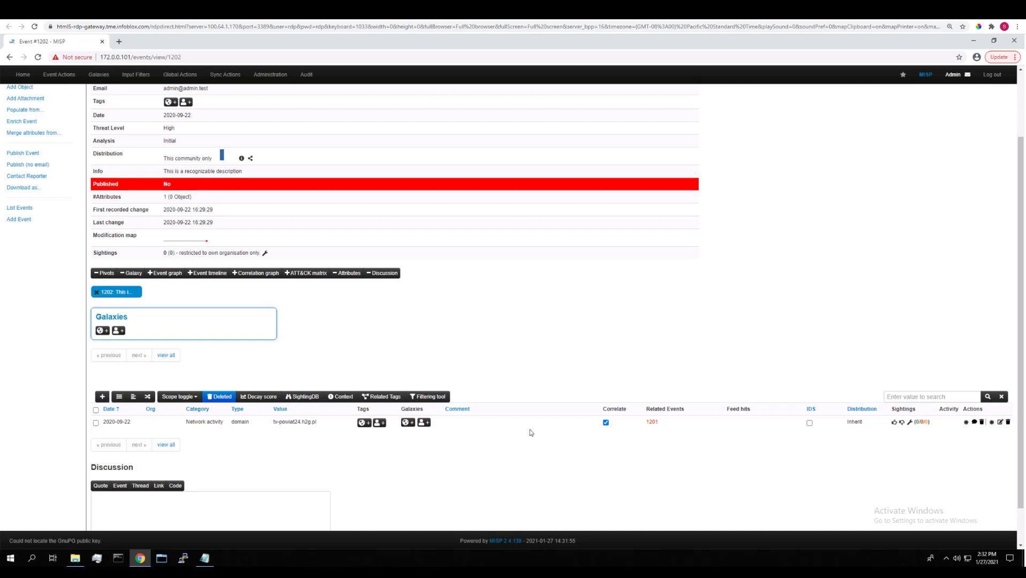
{"action": "mouse_move", "coordinate": [651, 422]}
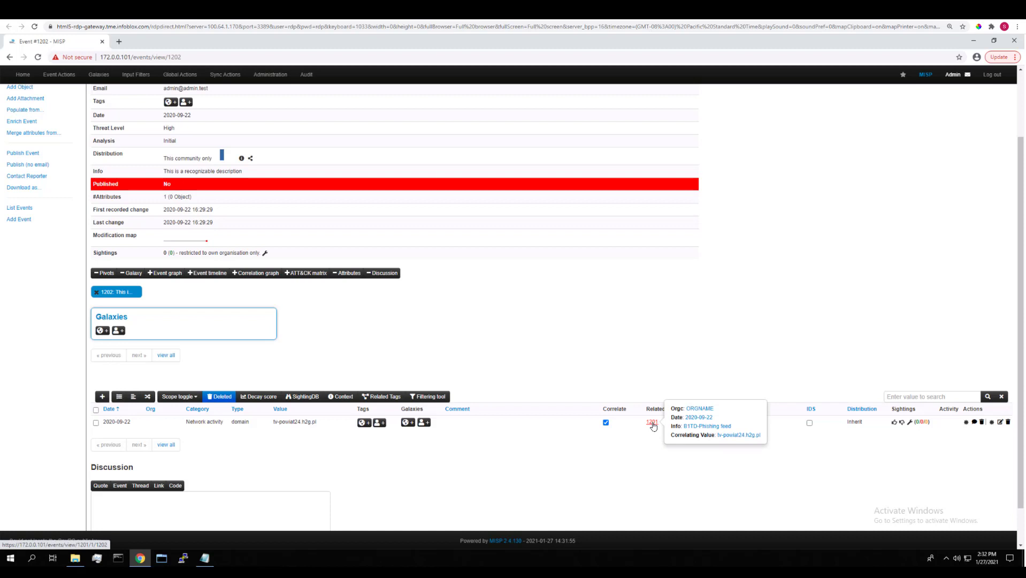
{"action": "mouse_move", "coordinate": [181, 417]}
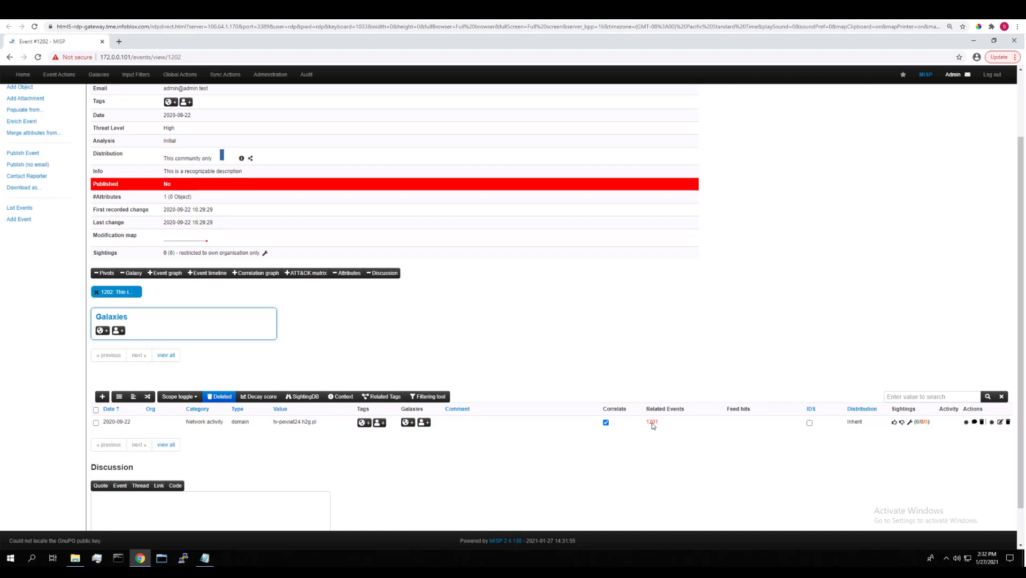
{"action": "mouse_move", "coordinate": [652, 422]}
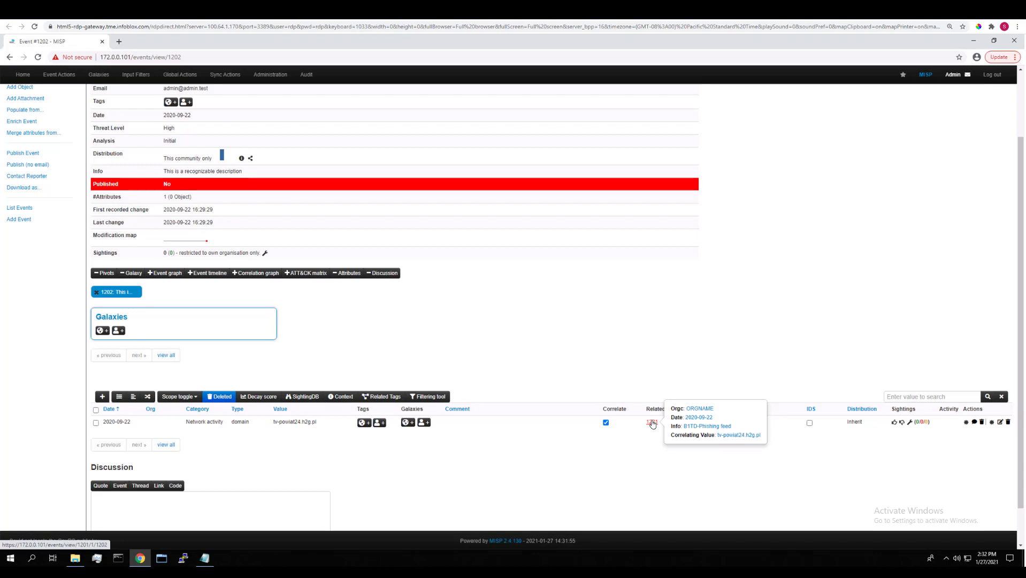
Follow the 1201 related-event link from event 1202's domain attribute.
{"action": "left_click", "coordinate": [651, 423]}
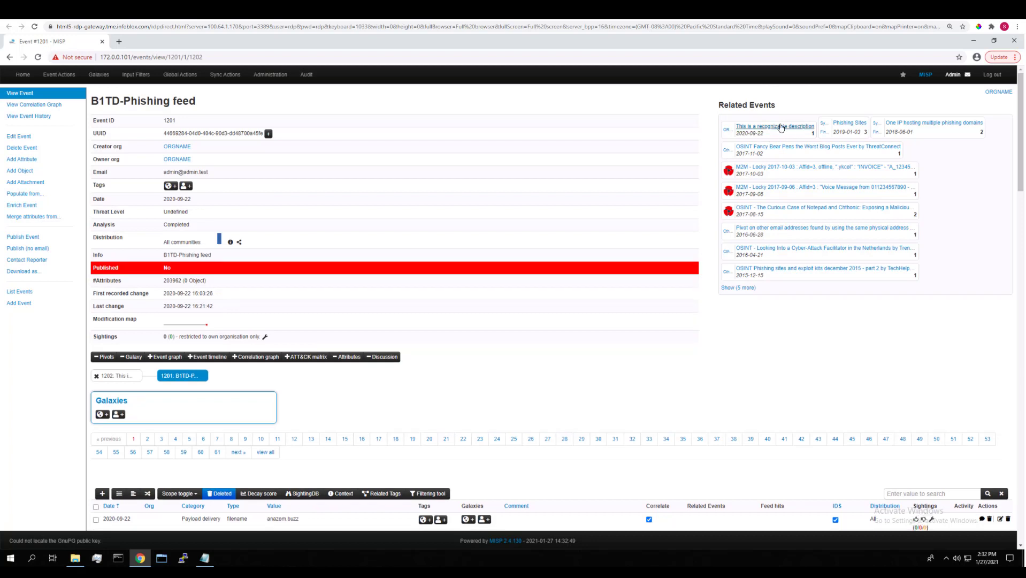
{"action": "mouse_move", "coordinate": [794, 133]}
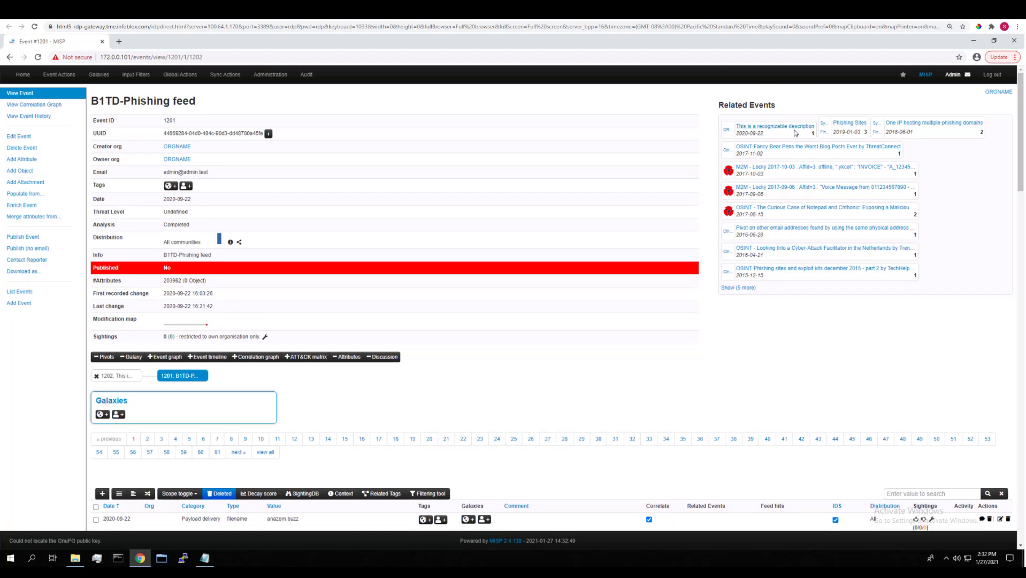
{"action": "mouse_move", "coordinate": [785, 126]}
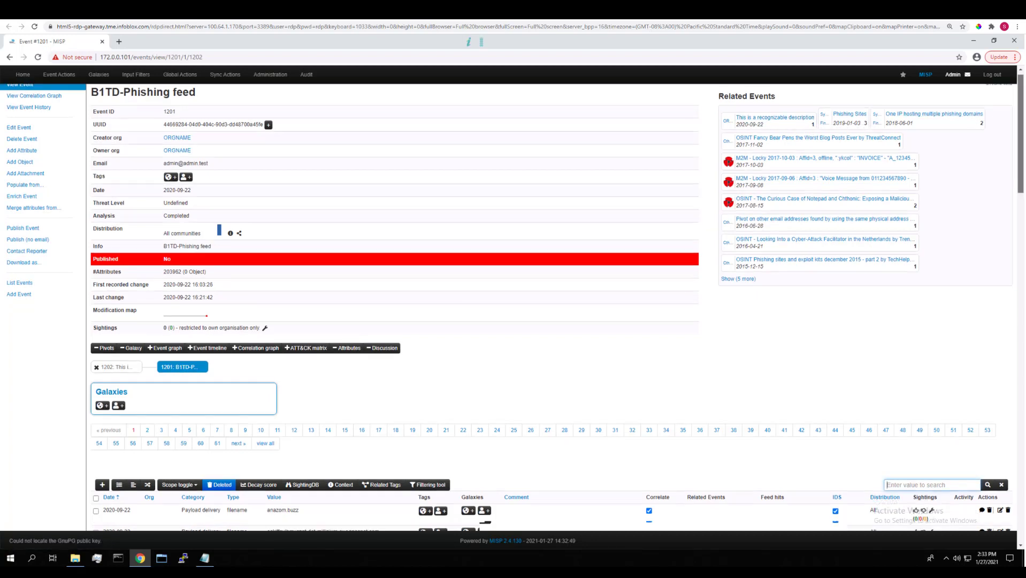
Scroll to event 1201's four fv-powiat24.h2g.pl attributes, one correlating with event 1202.
{"action": "scroll", "scroll_direction": "down", "scroll_amount": 3}
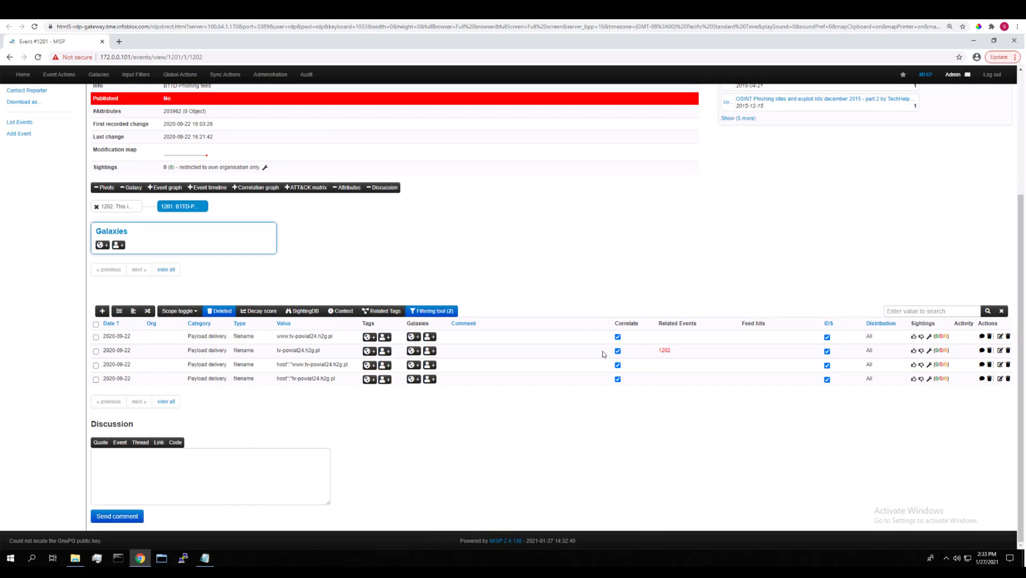
{"action": "mouse_move", "coordinate": [567, 357]}
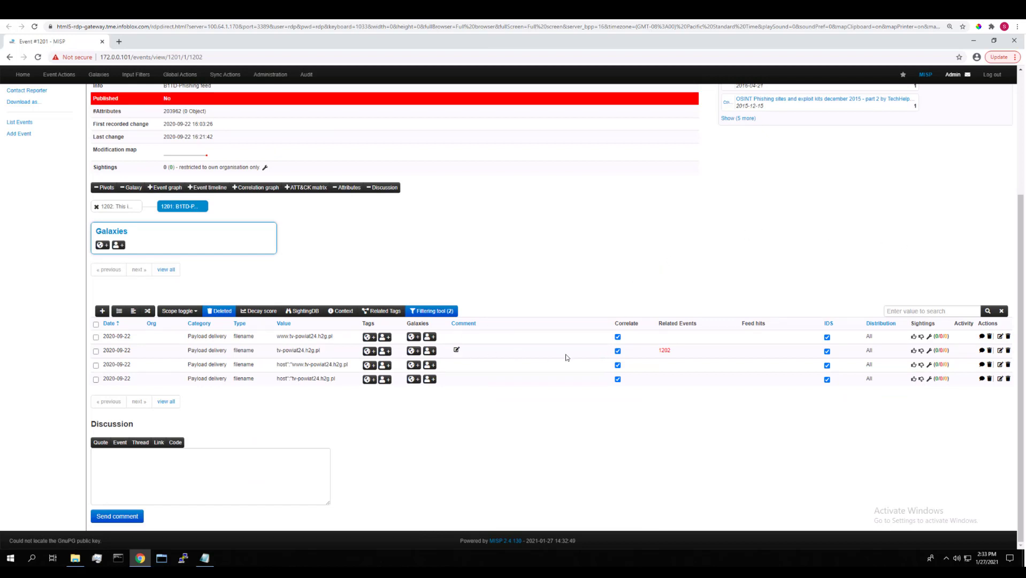
{"action": "mouse_move", "coordinate": [664, 350]}
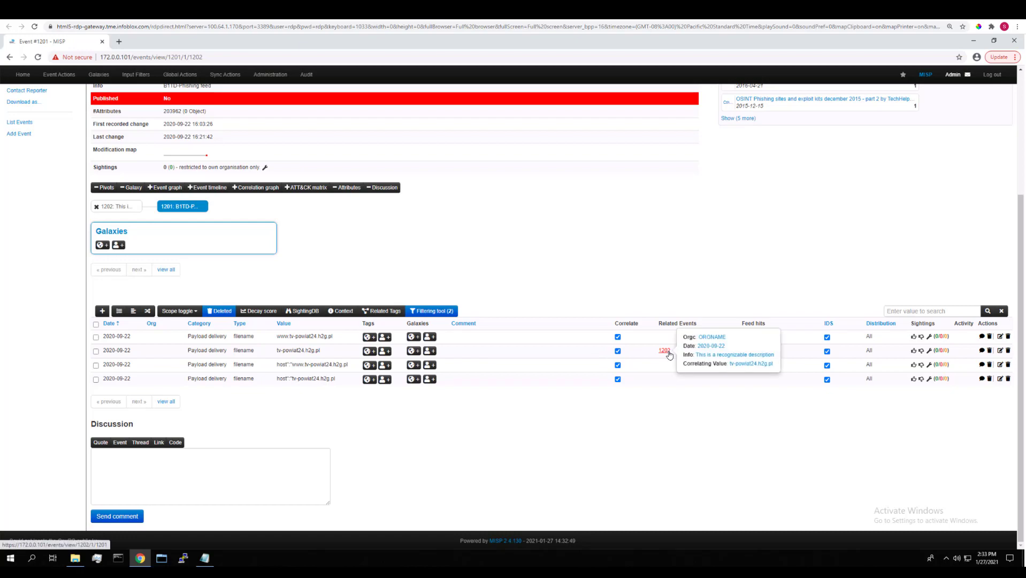